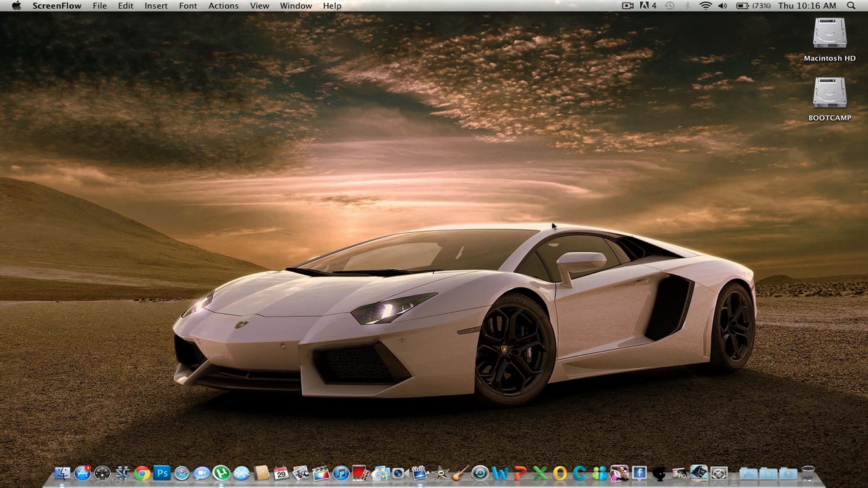
pyautogui.moveTo(610, 192)
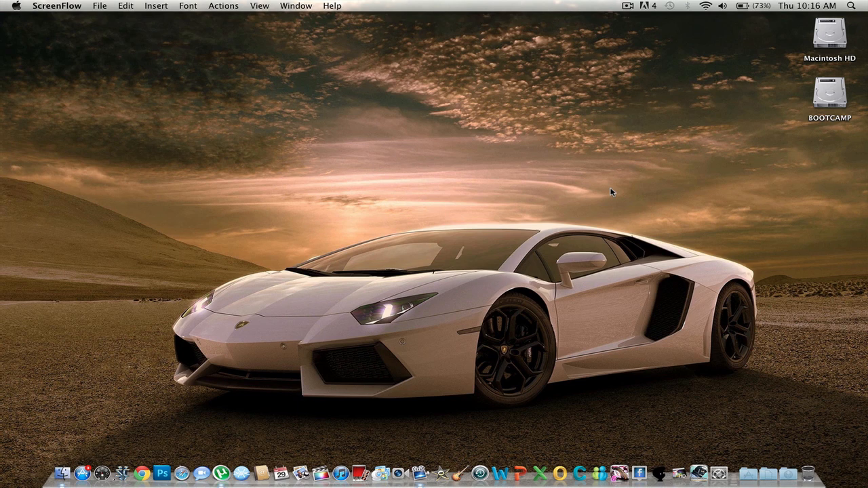
pyautogui.moveTo(429, 243)
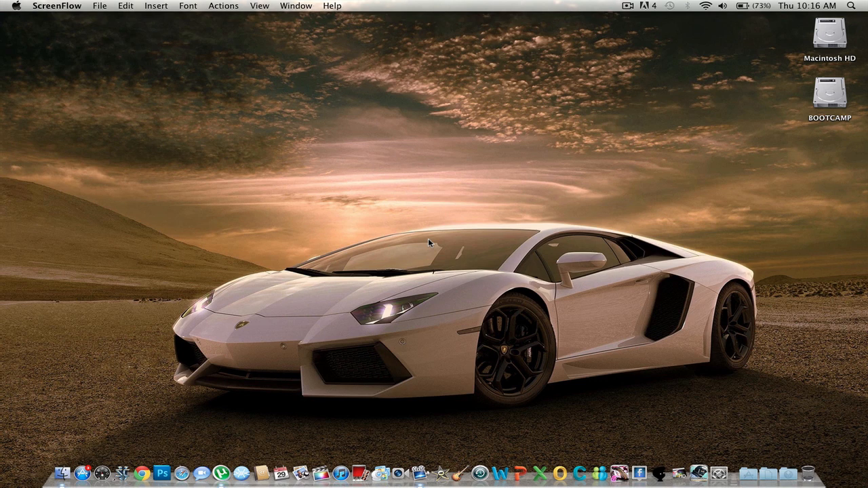
pyautogui.moveTo(371, 268)
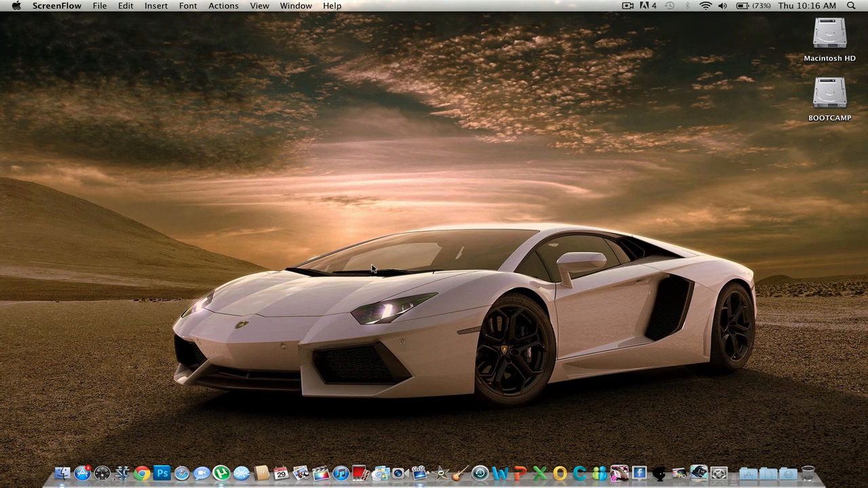
pyautogui.moveTo(119, 306)
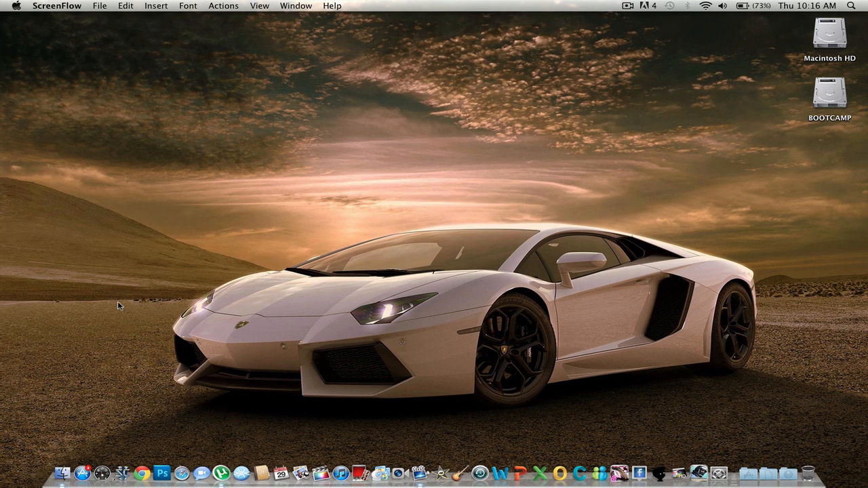
pyautogui.moveTo(169, 472)
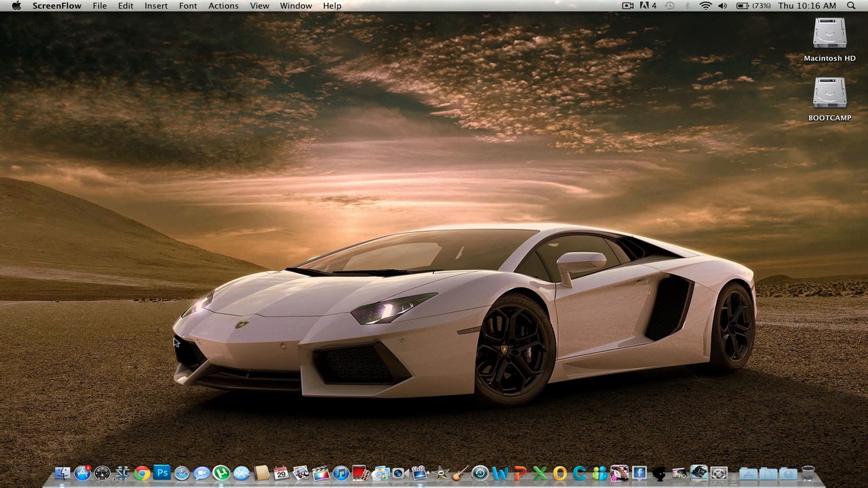
# Launch Adobe Photoshop CS5 from the Dock
pyautogui.click(163, 472)
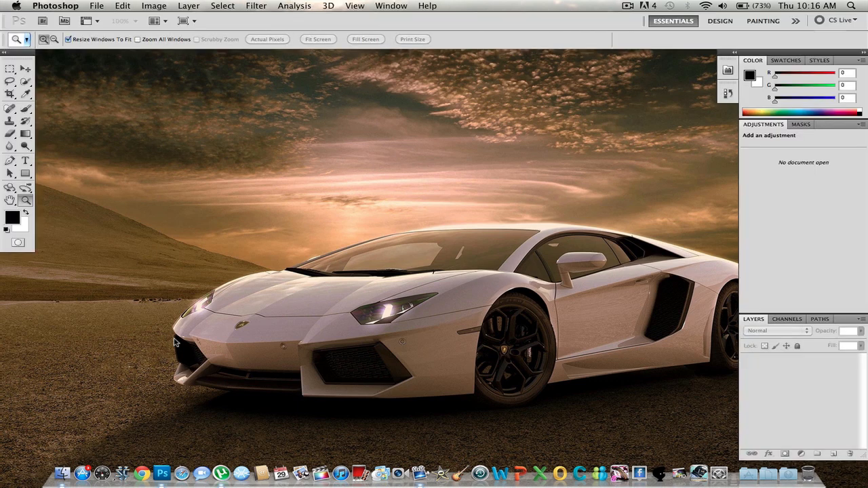
pyautogui.moveTo(65, 95)
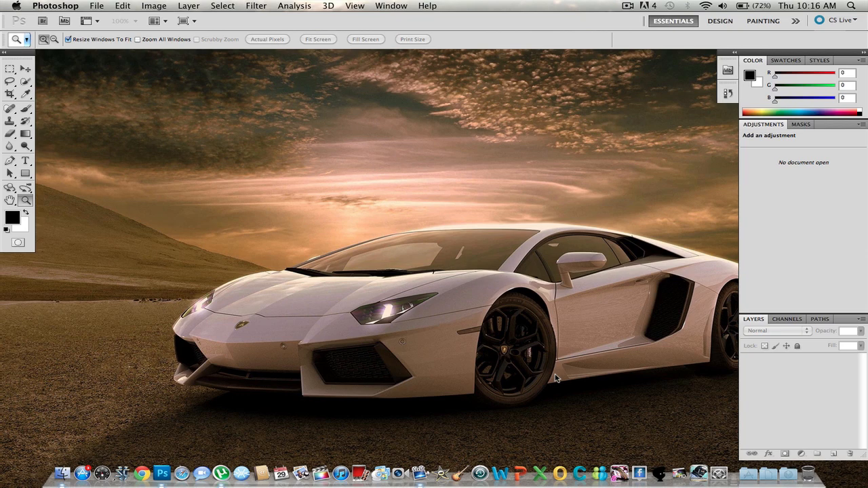
pyautogui.moveTo(285, 264)
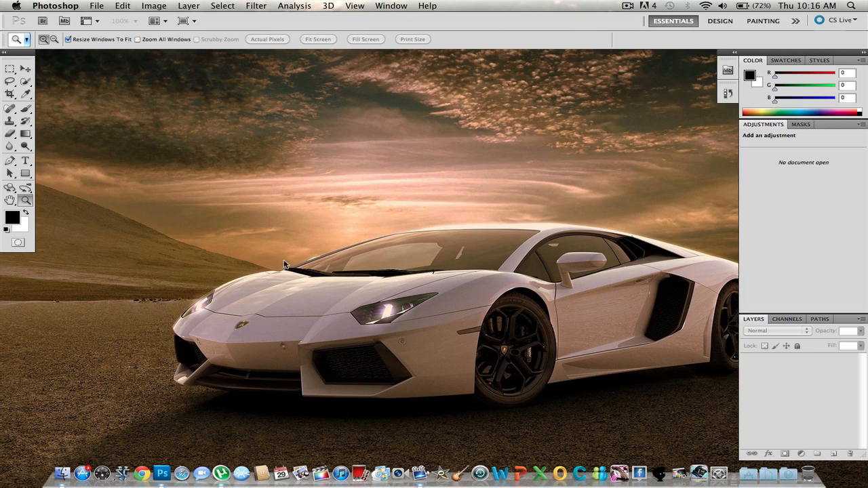
pyautogui.moveTo(156, 459)
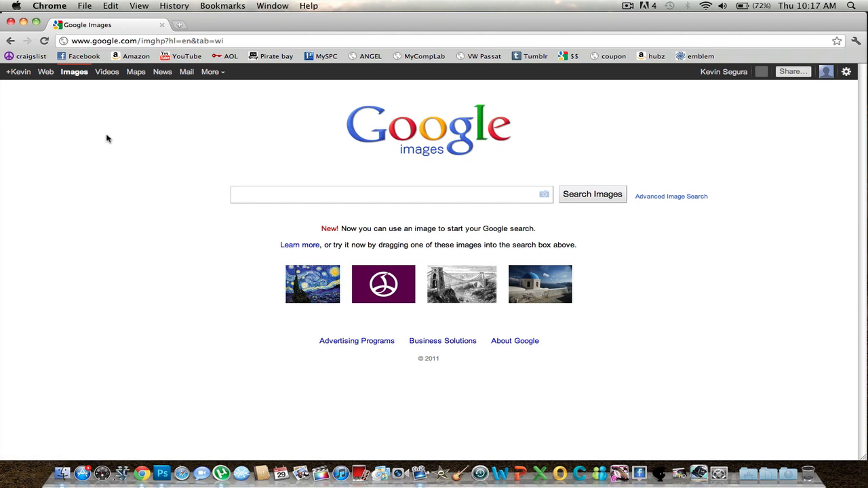
# Search Google Images for 'wide angle' and show the image results
pyautogui.write('wide')
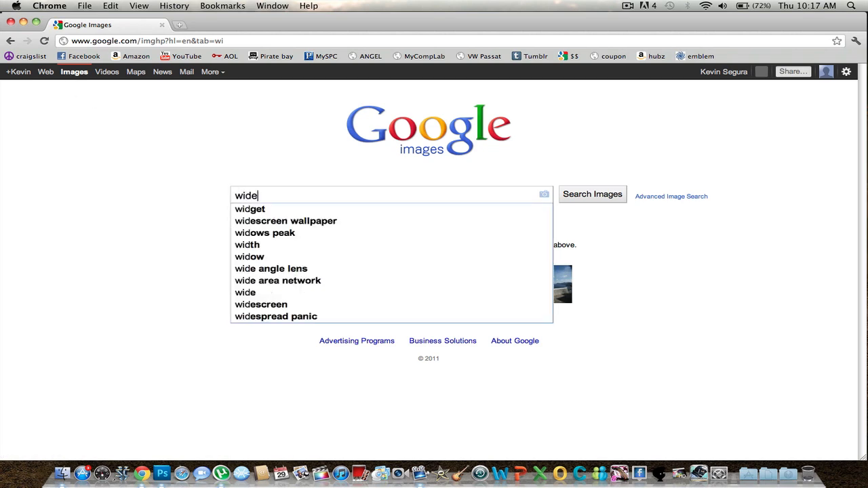
pyautogui.click(271, 268)
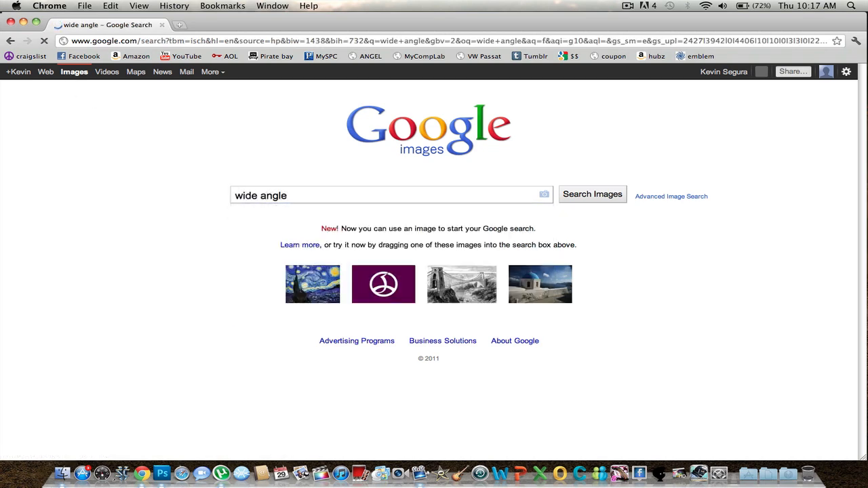
pyautogui.click(592, 196)
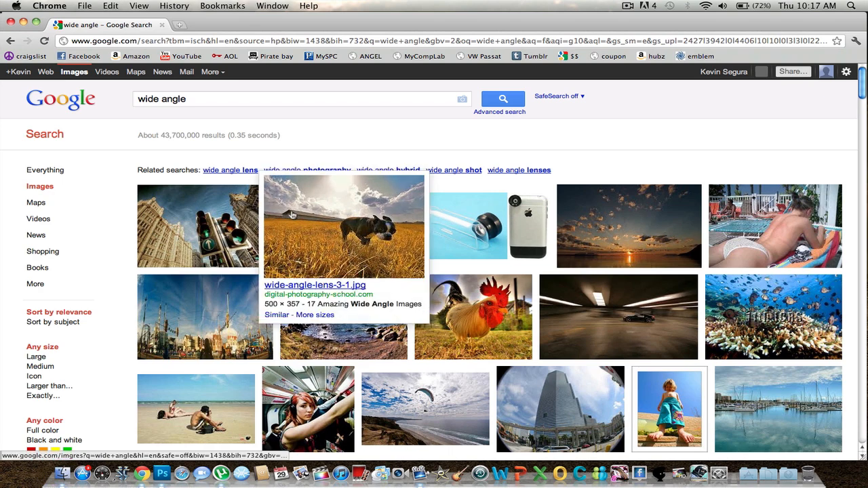
# Save the full-size wide-angle dog photo from the results to the Desktop
pyautogui.click(342, 225)
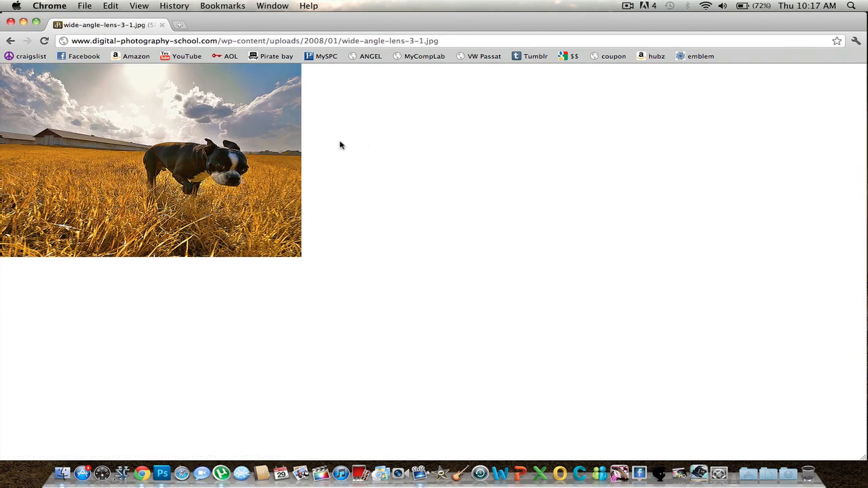
pyautogui.moveTo(209, 130)
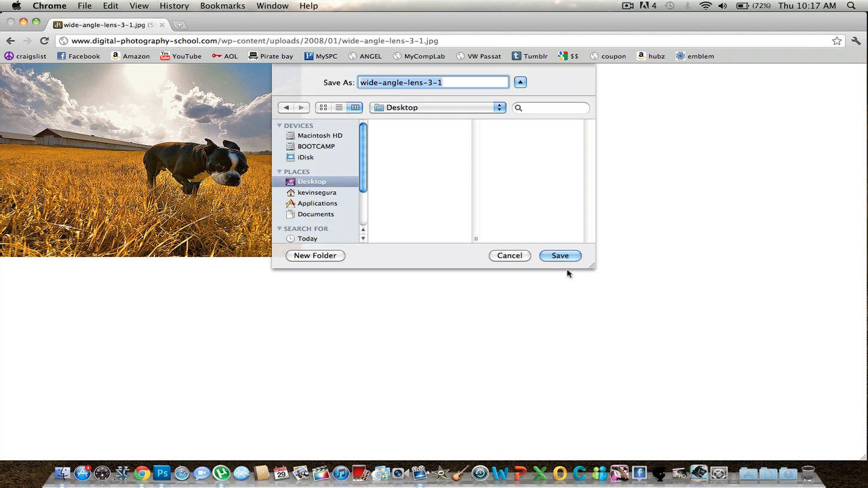
pyautogui.click(559, 255)
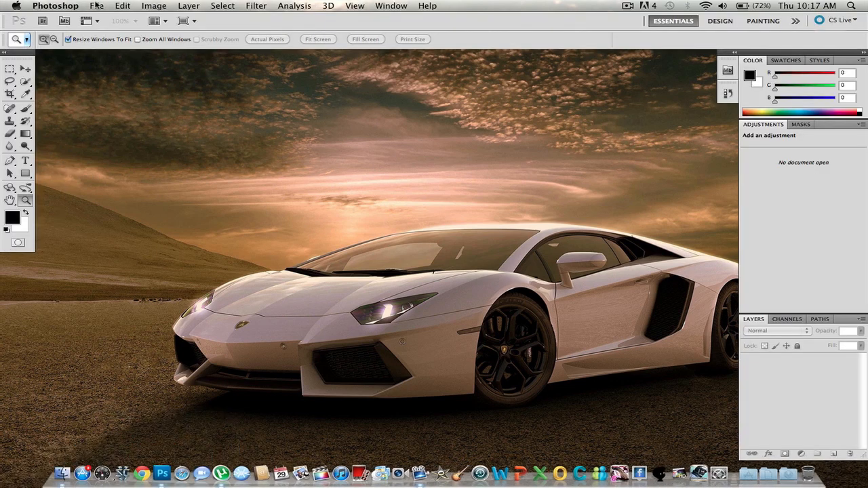
# Open wide-angle-lens-3-1.jpg from the Desktop in Photoshop
pyautogui.click(96, 5)
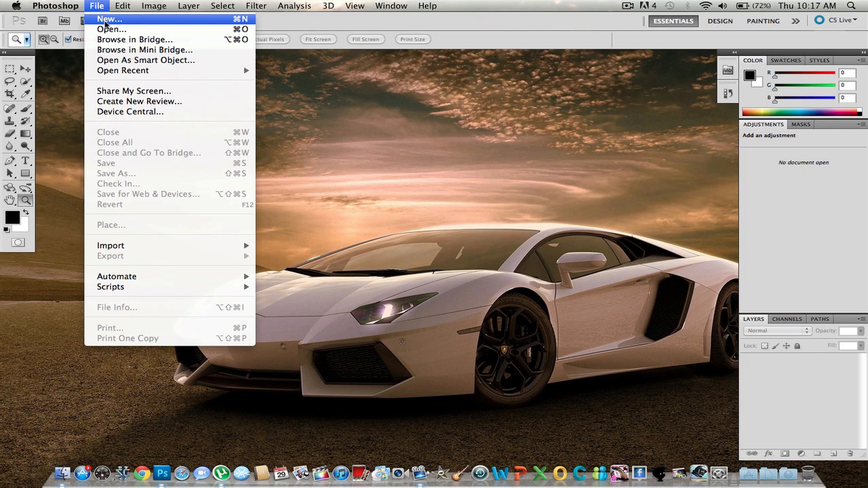
pyautogui.moveTo(111, 30)
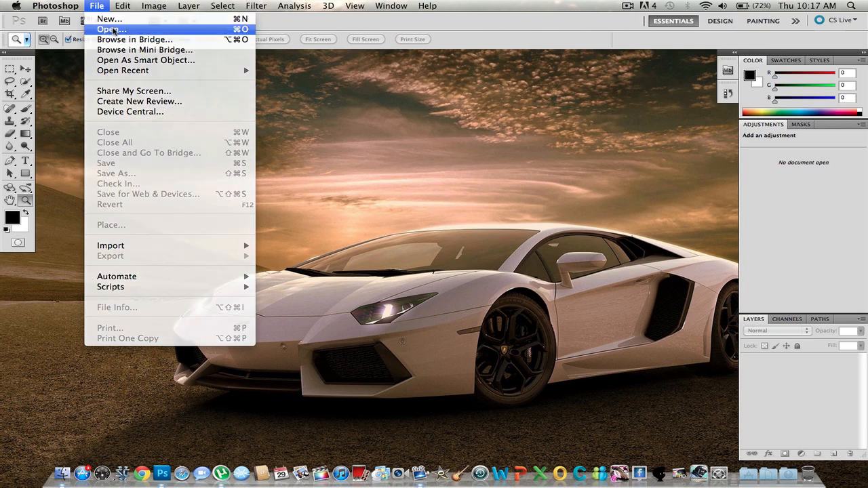
pyautogui.click(110, 30)
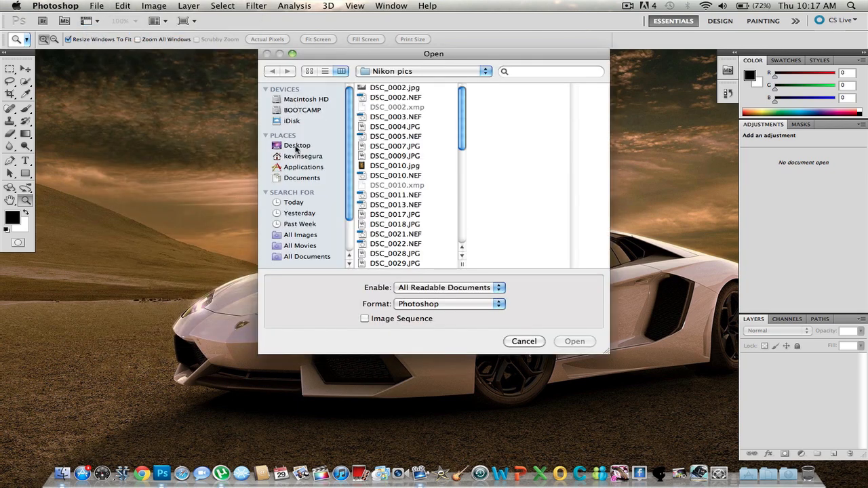
pyautogui.click(297, 145)
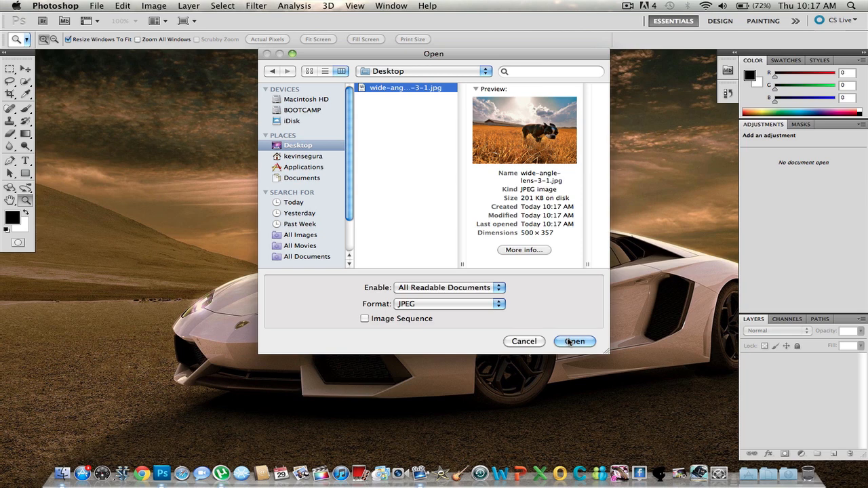
pyautogui.click(575, 342)
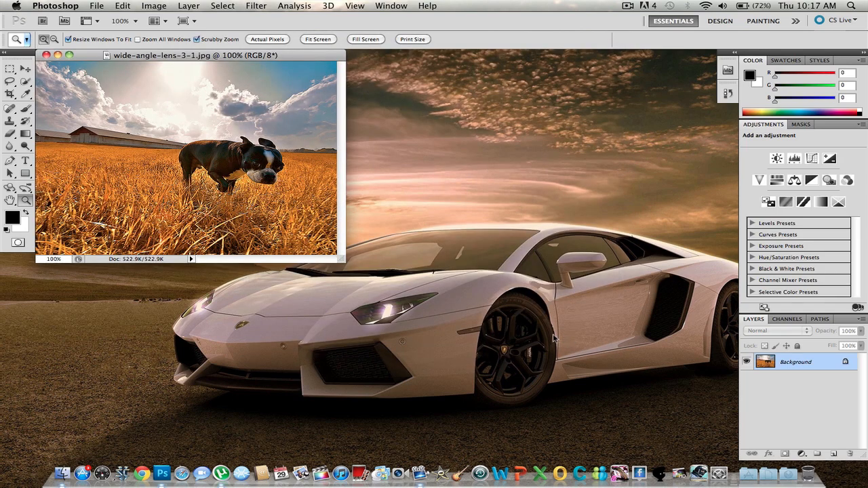
pyautogui.moveTo(255, 111)
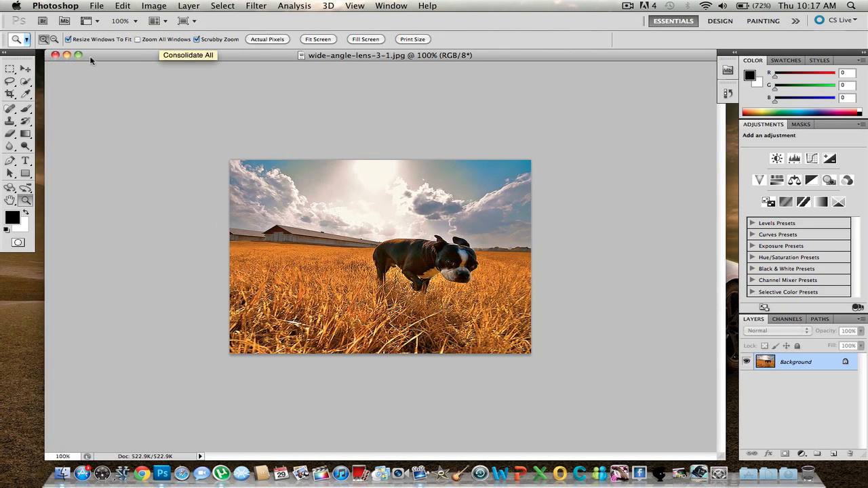
pyautogui.moveTo(97, 145)
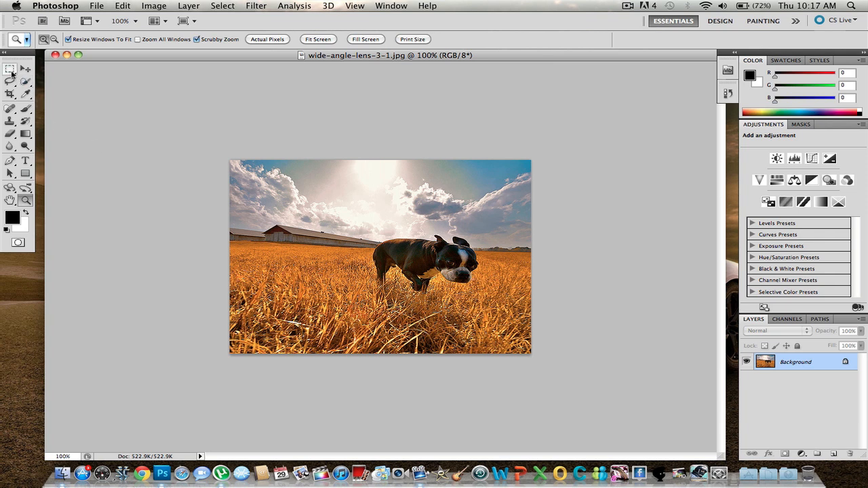
# Choose the Rectangular Marquee tool for rectangular selections
pyautogui.click(11, 68)
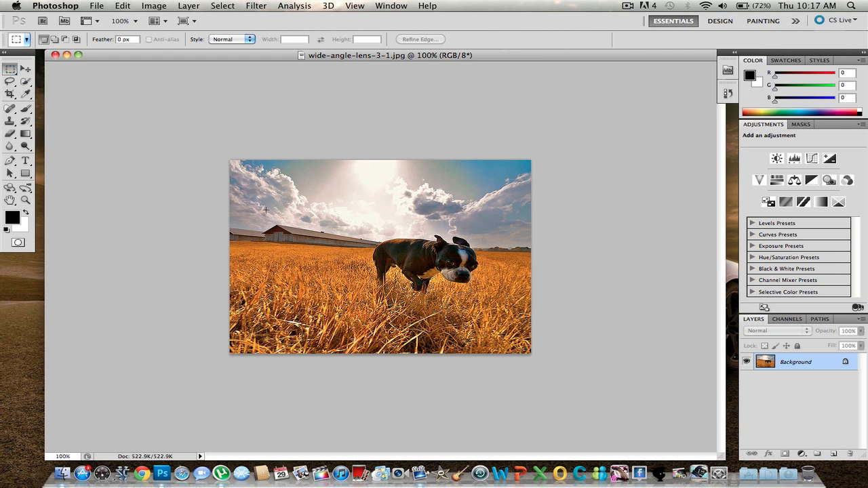
# Cut a rectangular selection around the dog and field onto new Layer 1
pyautogui.moveTo(260, 197); pyautogui.dragTo(319, 246)
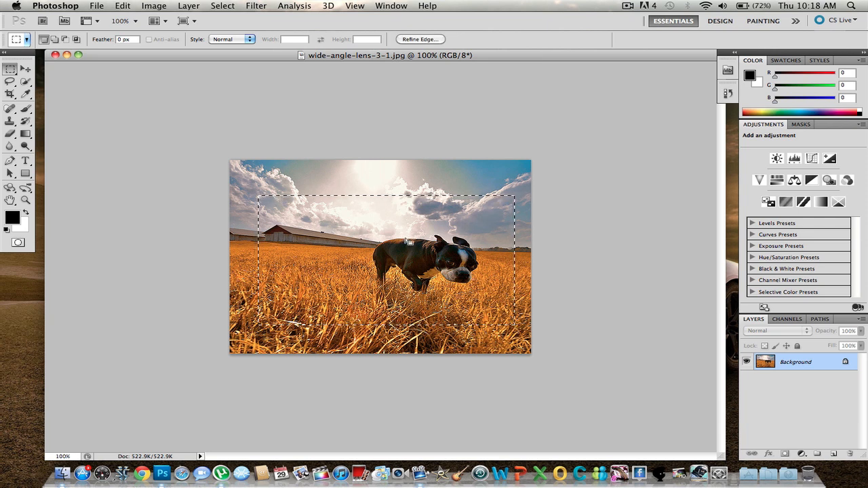
pyautogui.moveTo(278, 217)
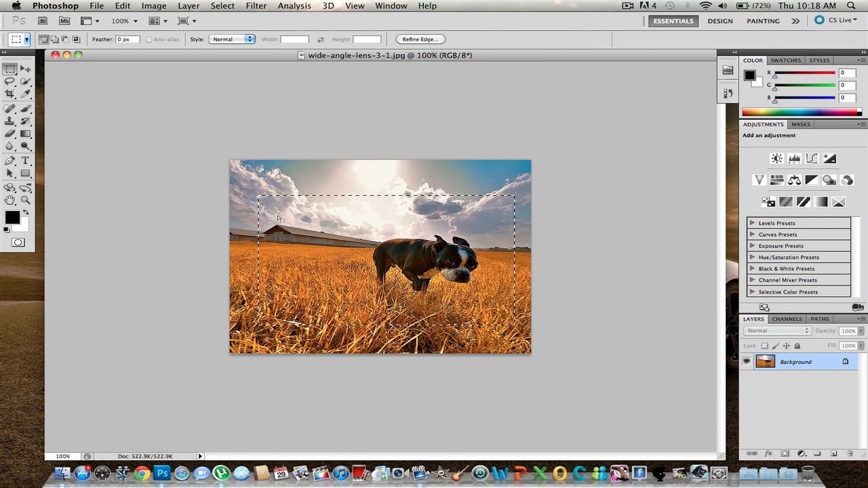
pyautogui.rightClick(278, 218)
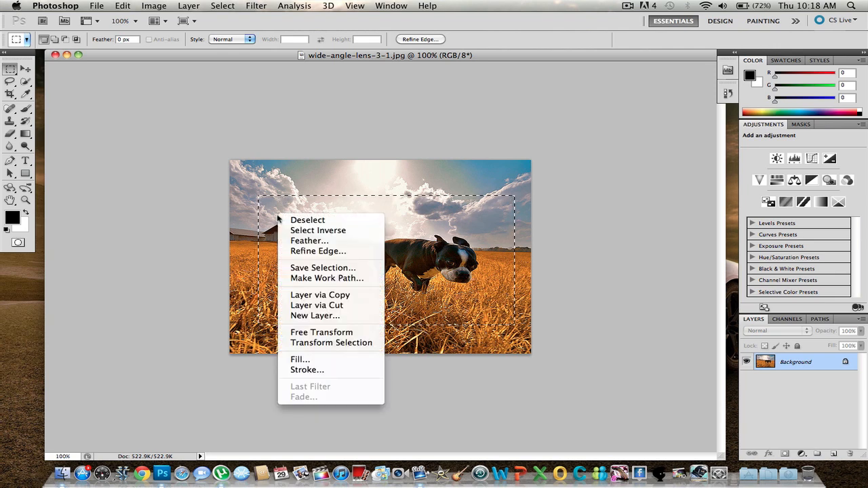
pyautogui.moveTo(350, 326)
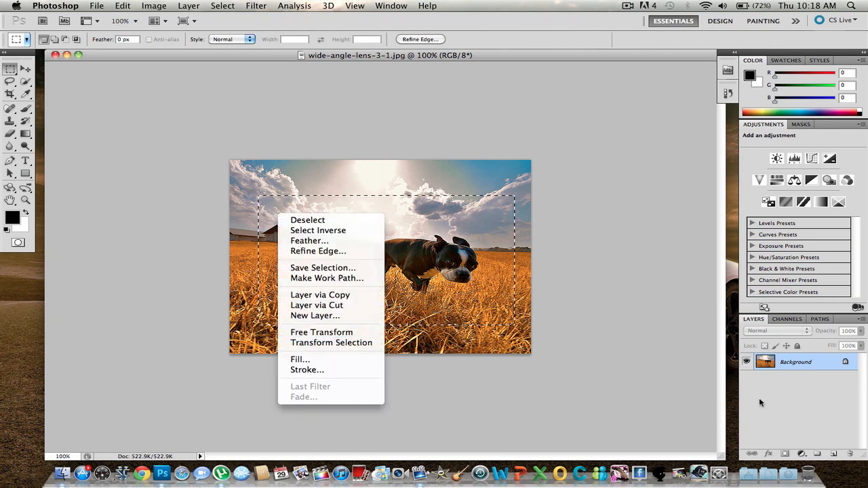
pyautogui.moveTo(352, 292)
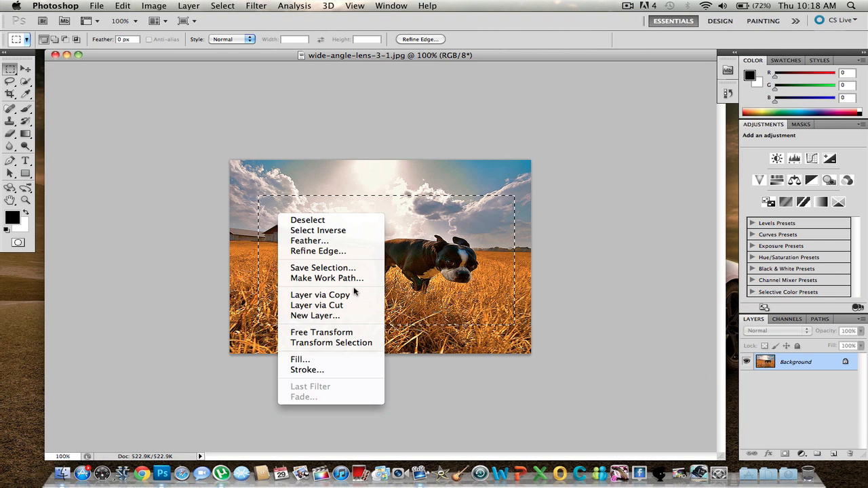
pyautogui.moveTo(315, 305)
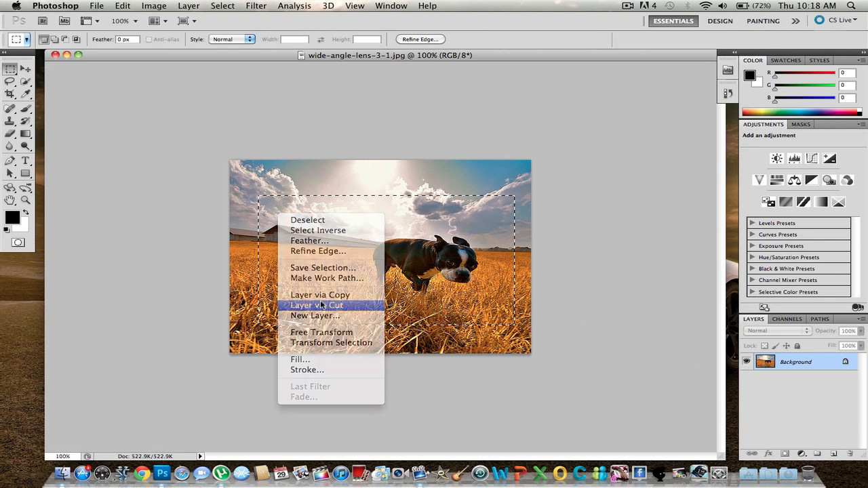
pyautogui.click(316, 305)
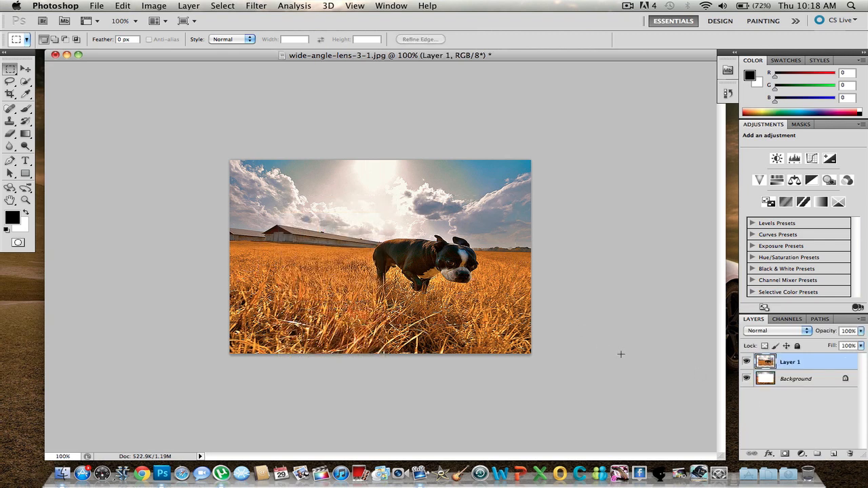
# Toggle Background visibility to check the cut, then make Layer 1 active again
pyautogui.click(746, 378)
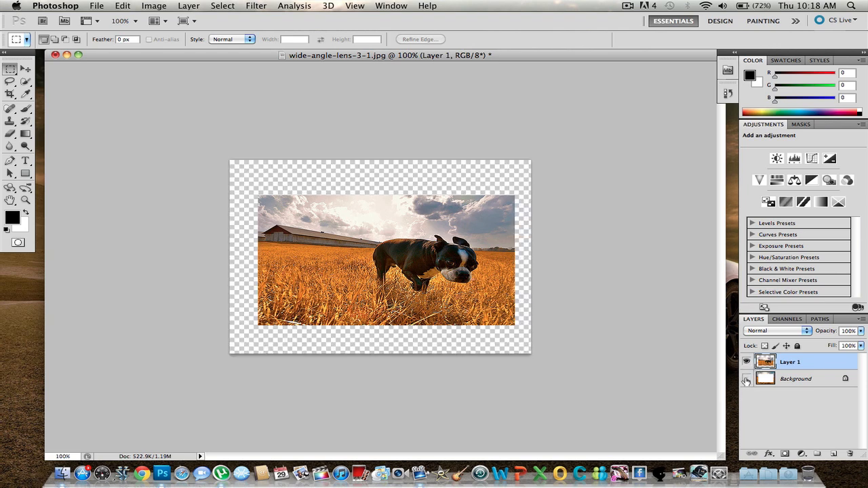
pyautogui.click(746, 380)
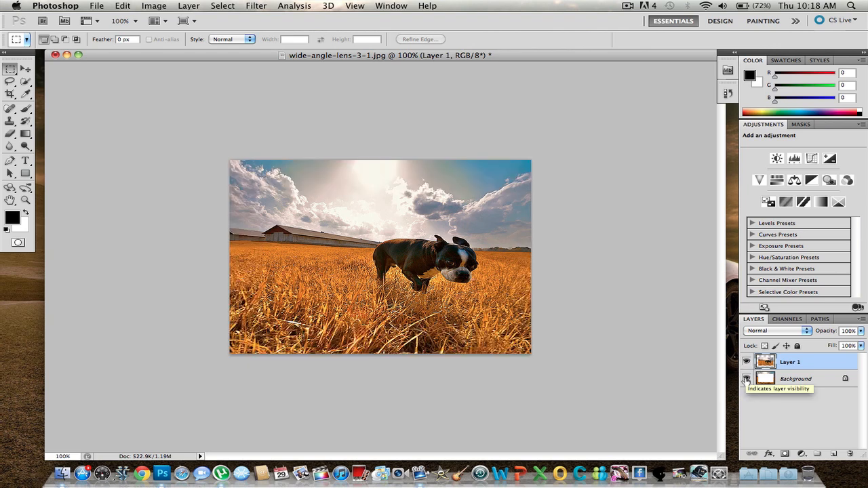
pyautogui.click(795, 378)
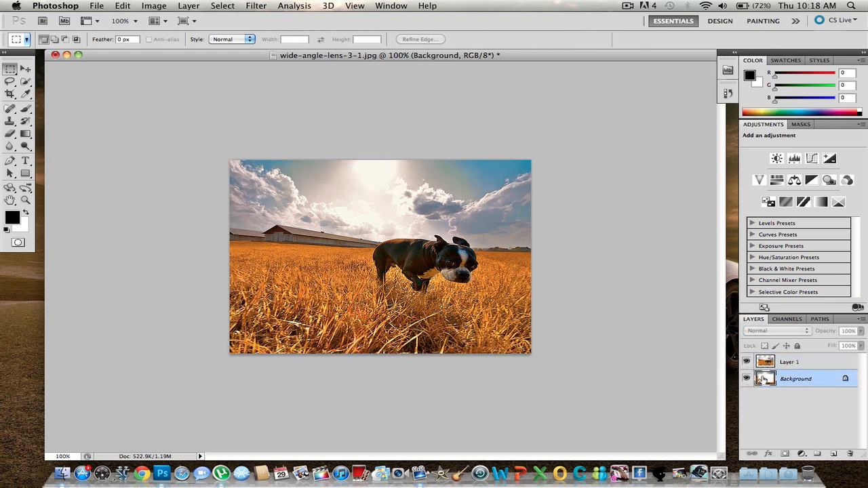
pyautogui.click(789, 361)
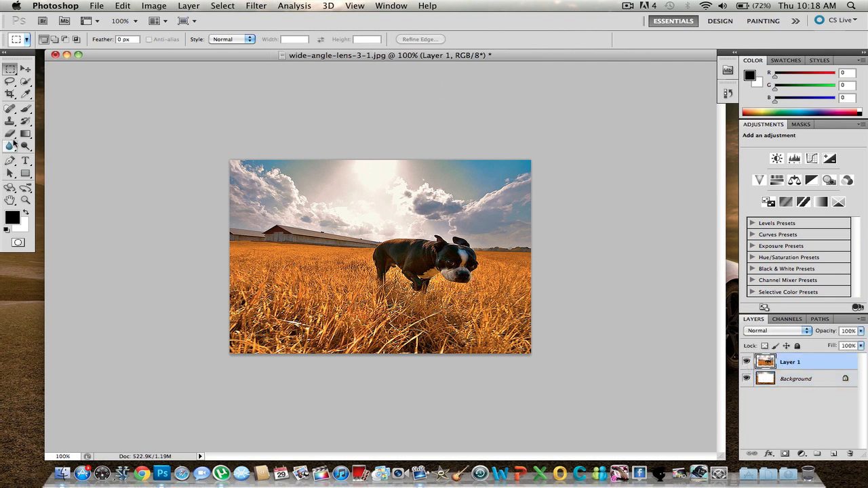
pyautogui.click(255, 6)
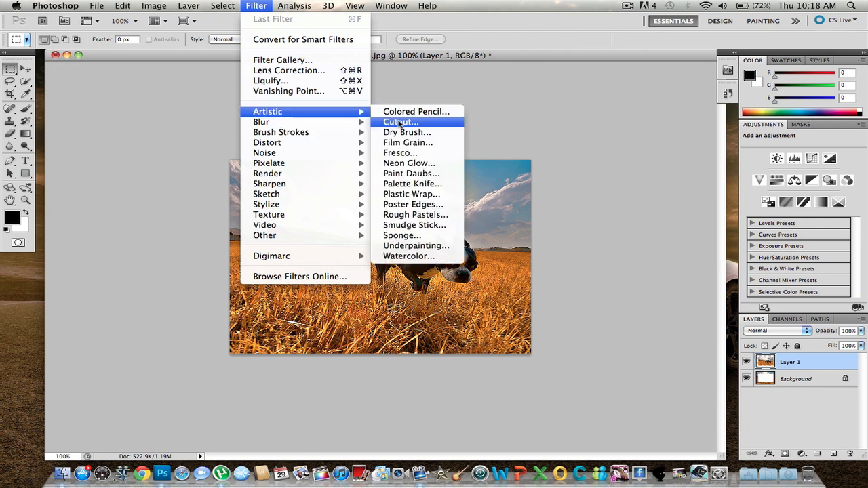
pyautogui.click(415, 111)
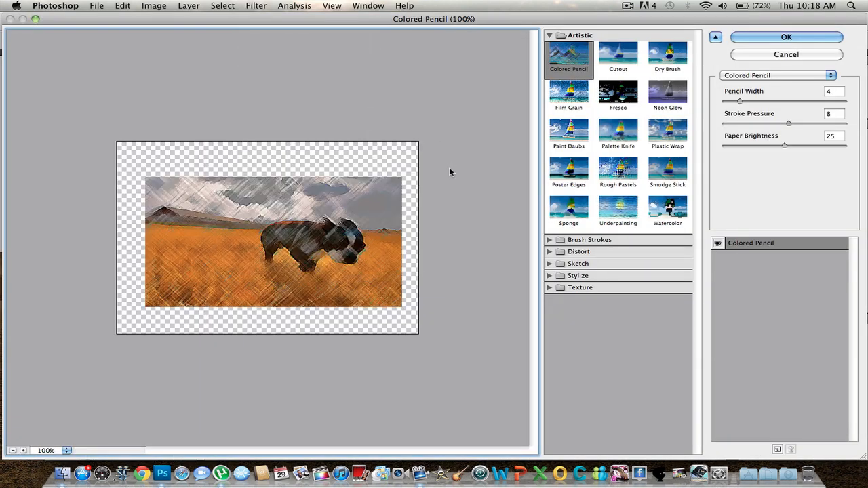
pyautogui.click(787, 36)
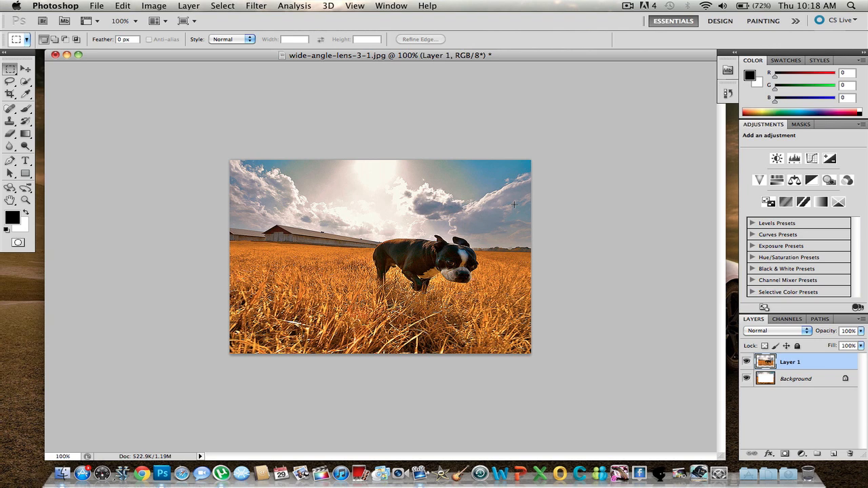
pyautogui.moveTo(226, 92)
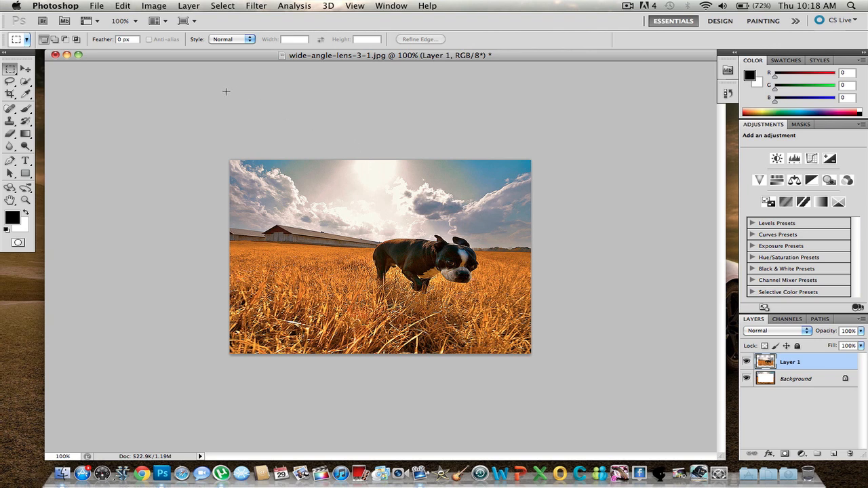
pyautogui.moveTo(404, 217)
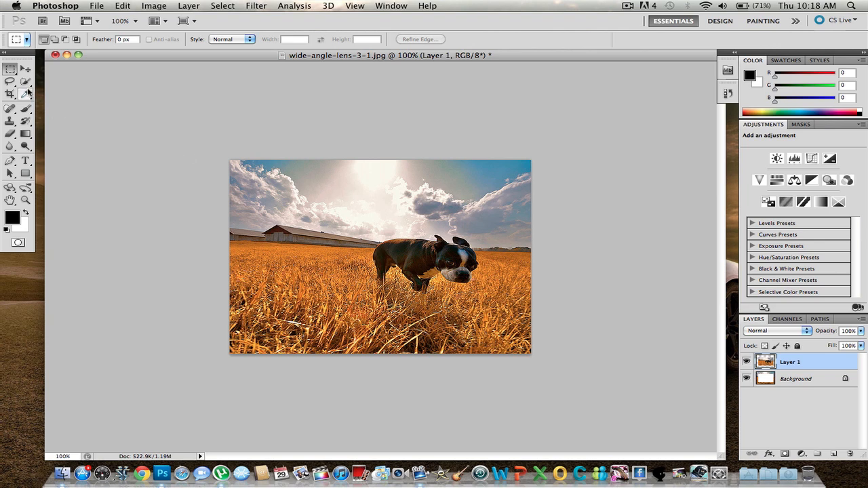
pyautogui.moveTo(26, 81)
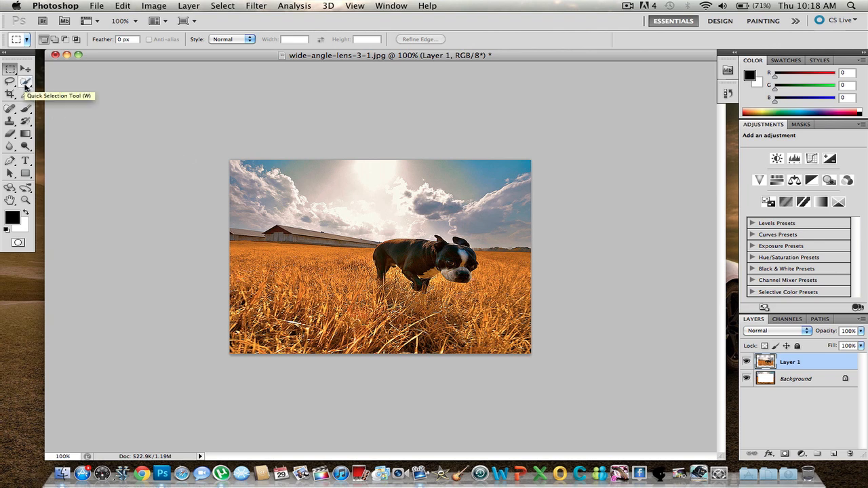
# With the Quick Selection Tool at a smaller brush size, start selecting the dog's body
pyautogui.click(27, 82)
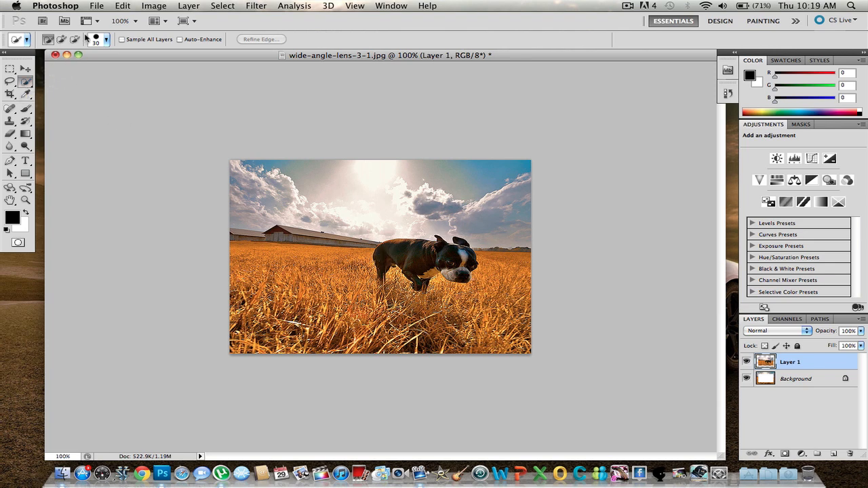
pyautogui.click(106, 39)
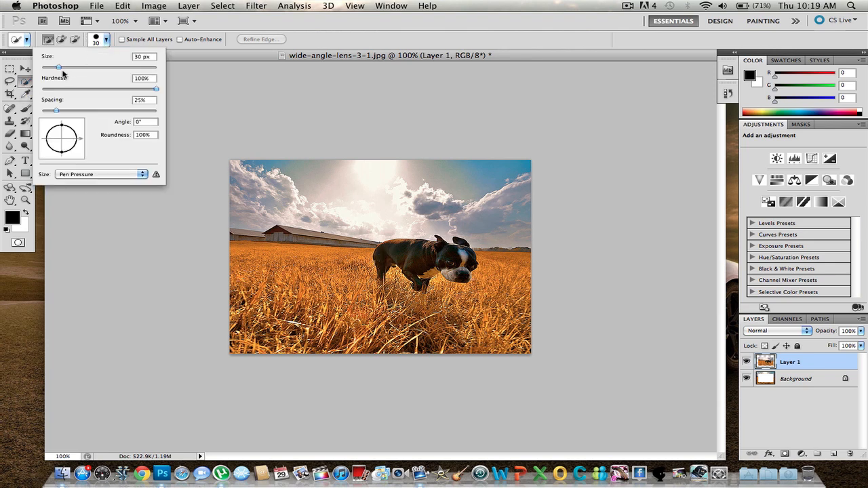
pyautogui.moveTo(59, 68); pyautogui.dragTo(51, 68)
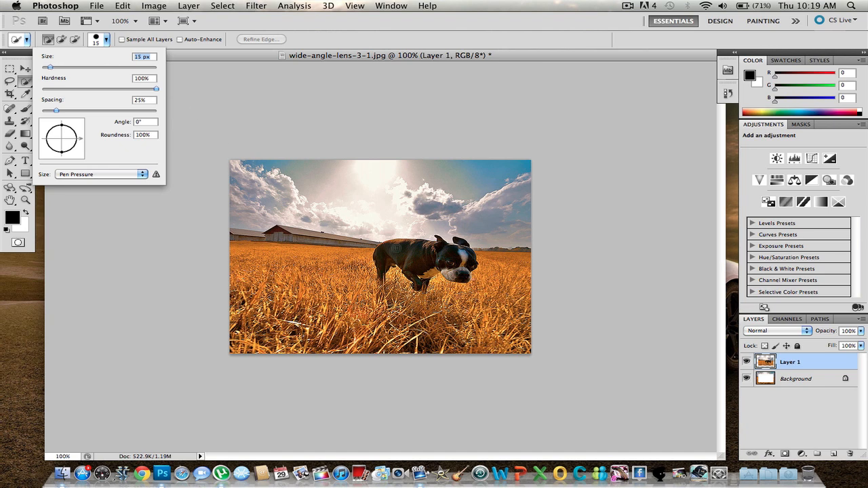
pyautogui.click(380, 269)
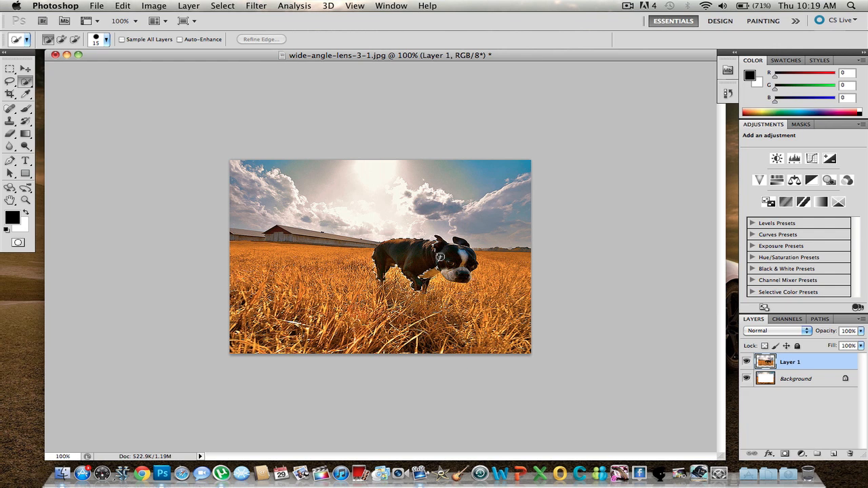
pyautogui.click(461, 247)
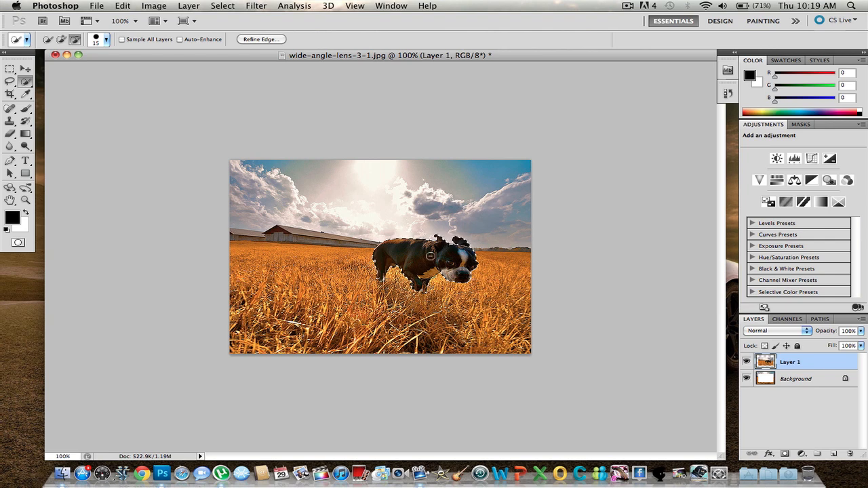
# Refine the dog selection's edge with Smart Radius at about 1.7 px
pyautogui.rightClick(431, 256)
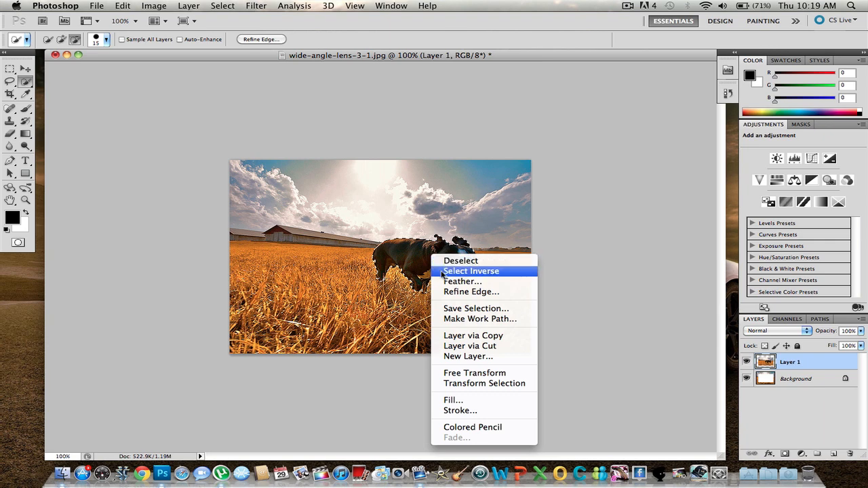
pyautogui.click(470, 291)
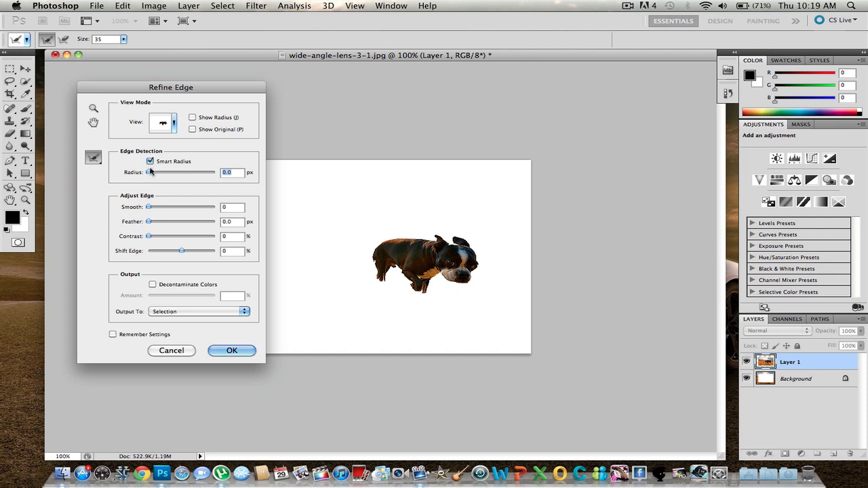
pyautogui.moveTo(150, 172); pyautogui.dragTo(176, 172)
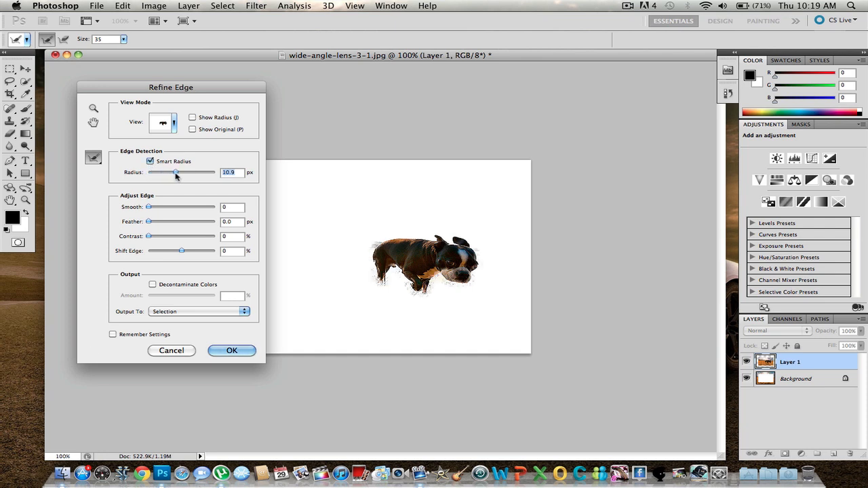
pyautogui.moveTo(177, 173); pyautogui.dragTo(163, 172)
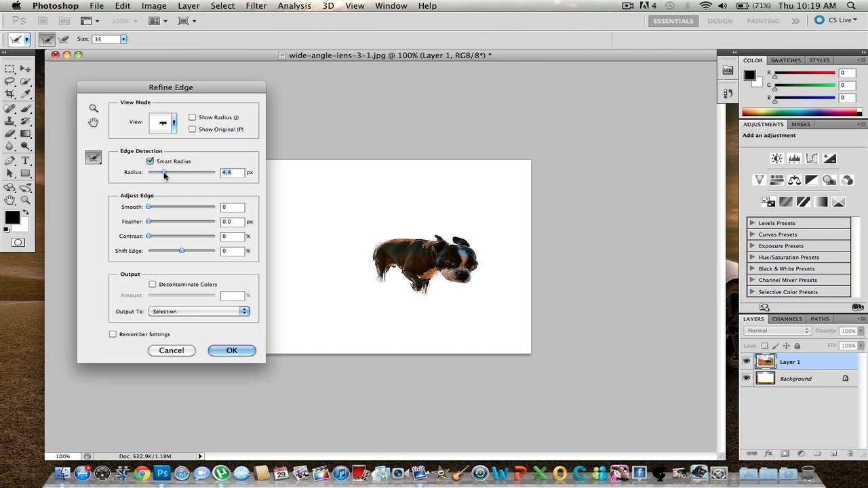
pyautogui.moveTo(162, 172); pyautogui.dragTo(153, 173)
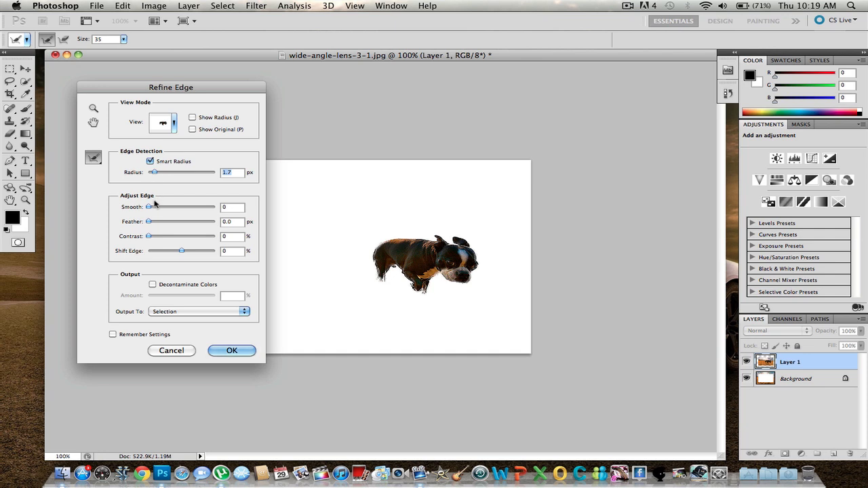
pyautogui.moveTo(150, 209)
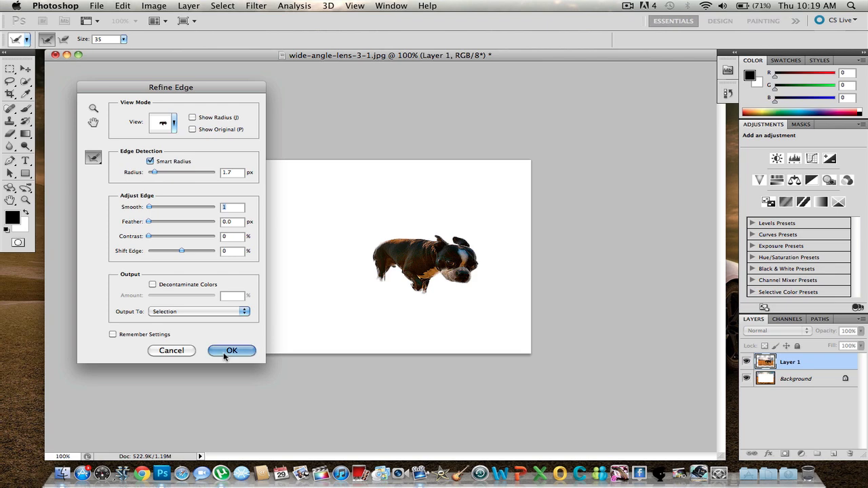
pyautogui.click(232, 350)
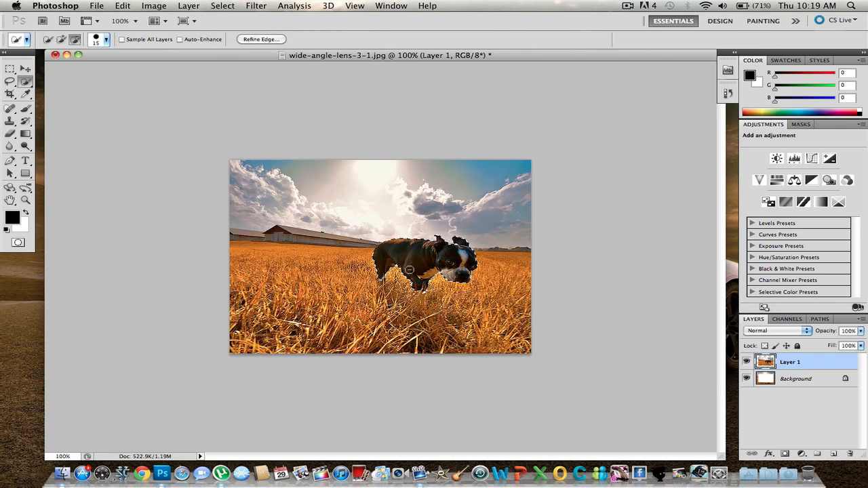
# Cut the selected dog from Layer 1 onto its own new Layer 2
pyautogui.rightClick(409, 270)
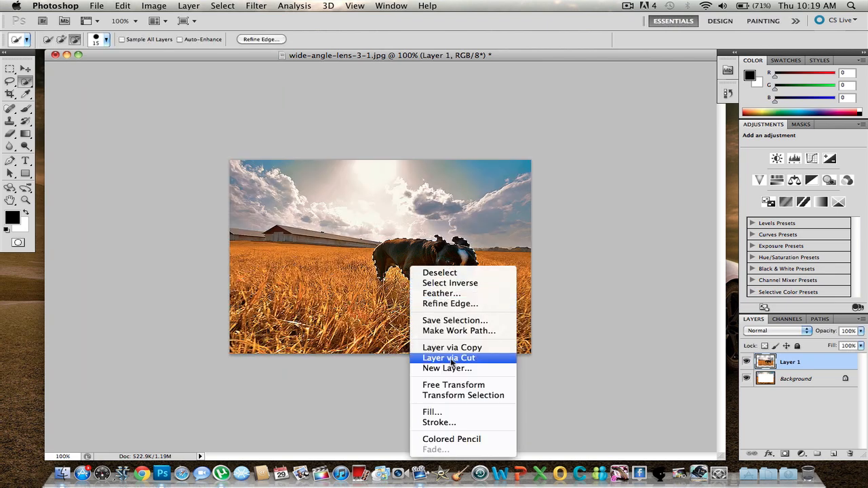
pyautogui.click(452, 347)
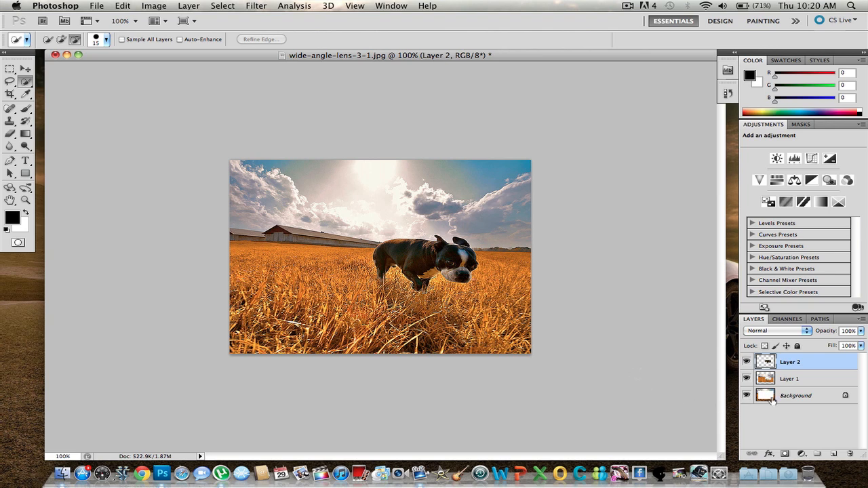
# Convert the Background into regular Layer 0, then return to Layer 2
pyautogui.rightClick(795, 396)
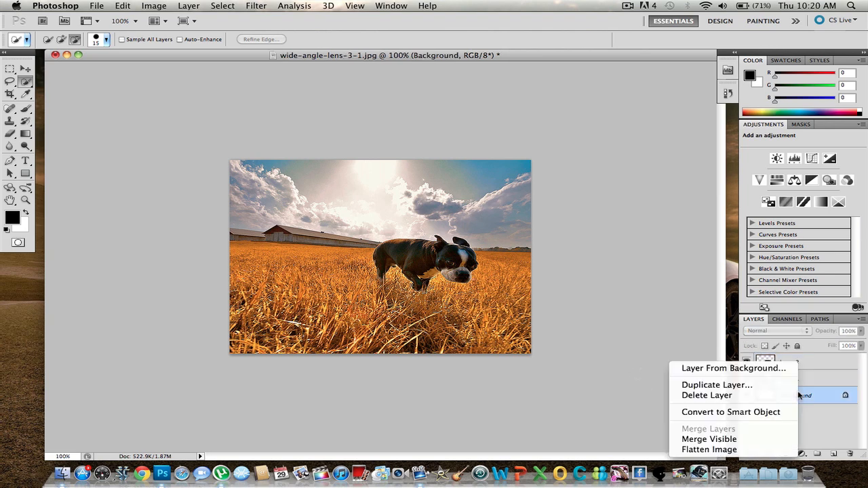
pyautogui.click(732, 367)
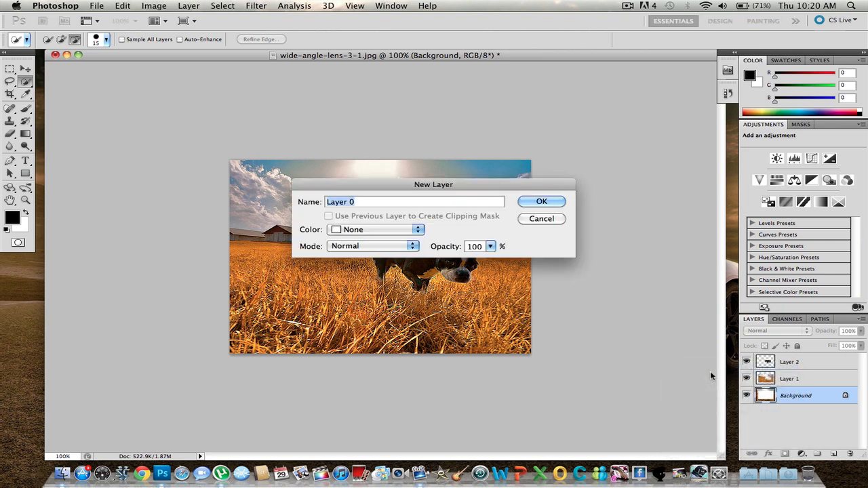
pyautogui.click(541, 201)
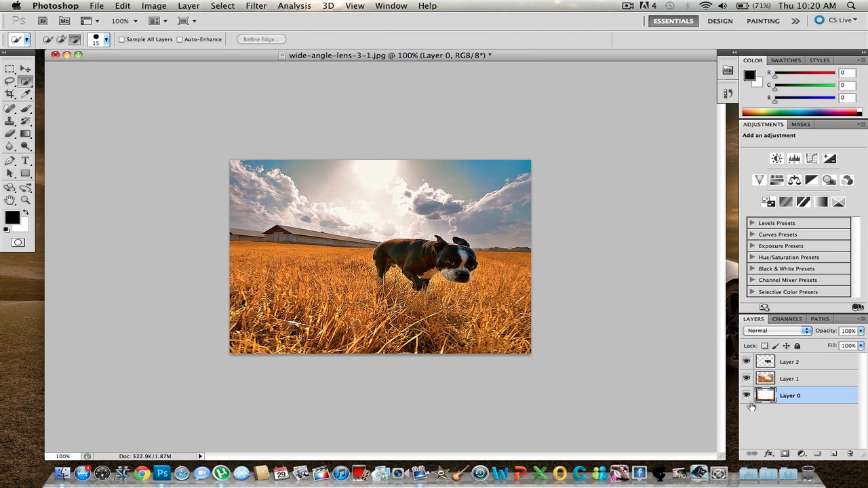
pyautogui.click(789, 379)
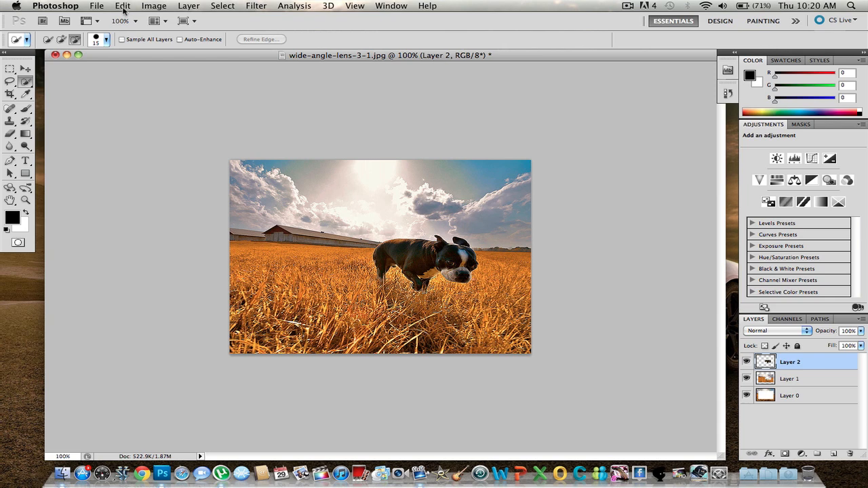
# Apply a Black & White adjustment to Layer 2 so the dog renders monochrome
pyautogui.click(155, 6)
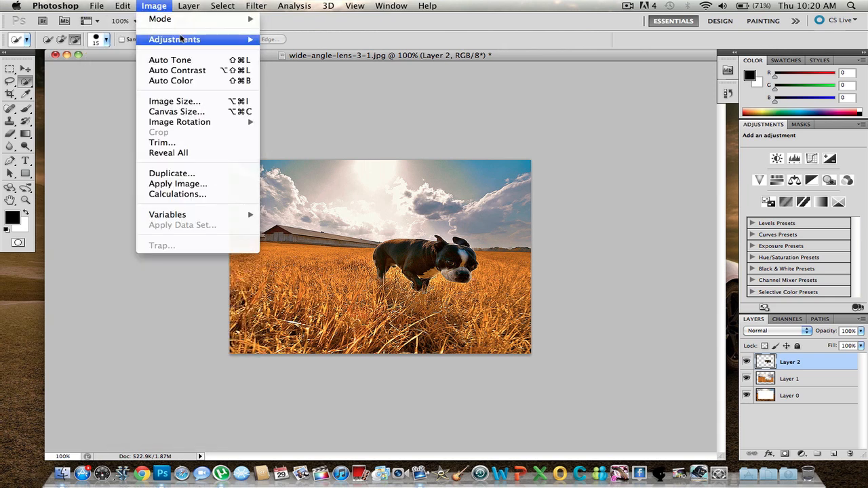
pyautogui.moveTo(174, 38)
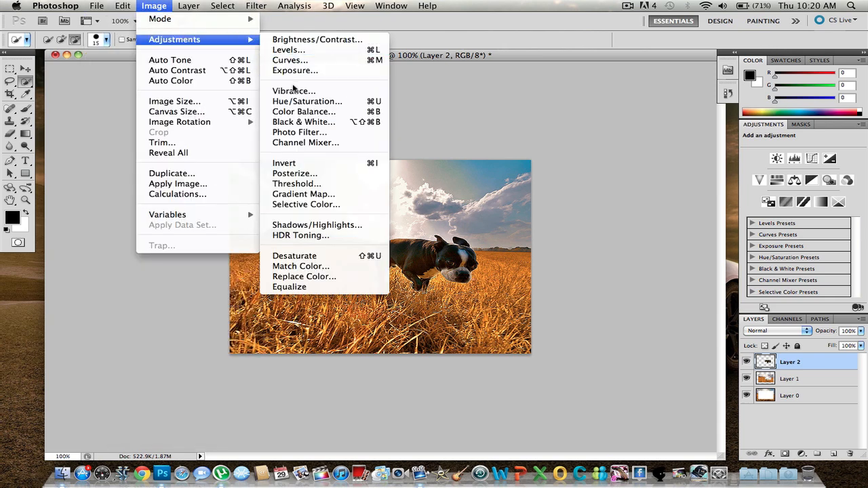
pyautogui.moveTo(304, 111)
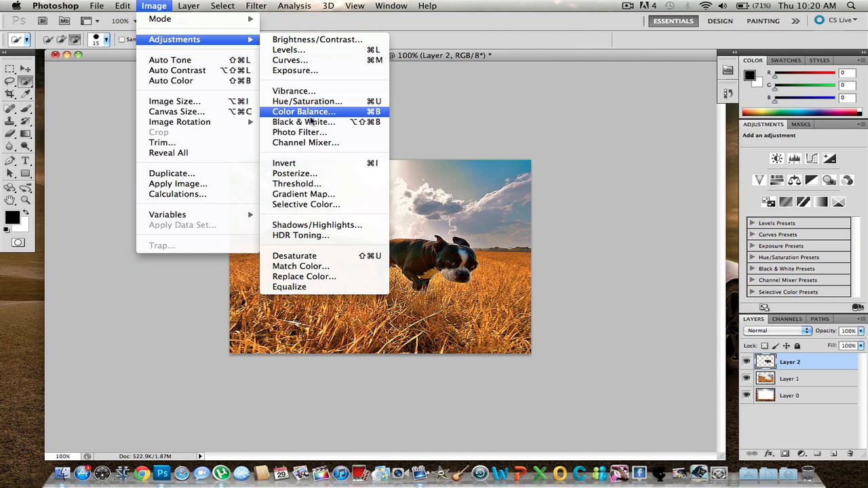
pyautogui.click(304, 123)
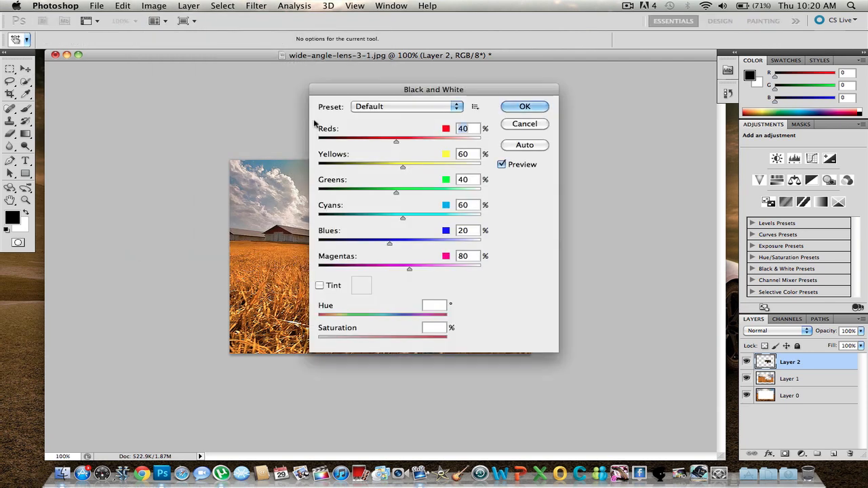
pyautogui.moveTo(434, 89); pyautogui.dragTo(564, 133)
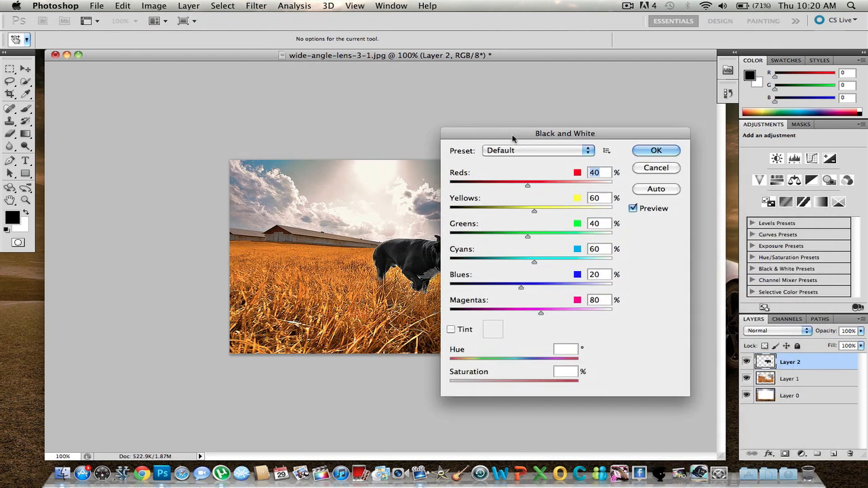
pyautogui.click(655, 150)
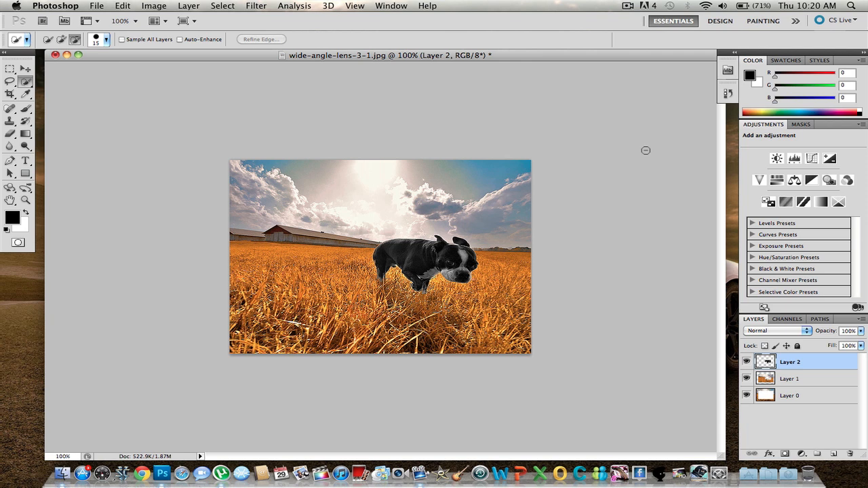
pyautogui.moveTo(202, 263)
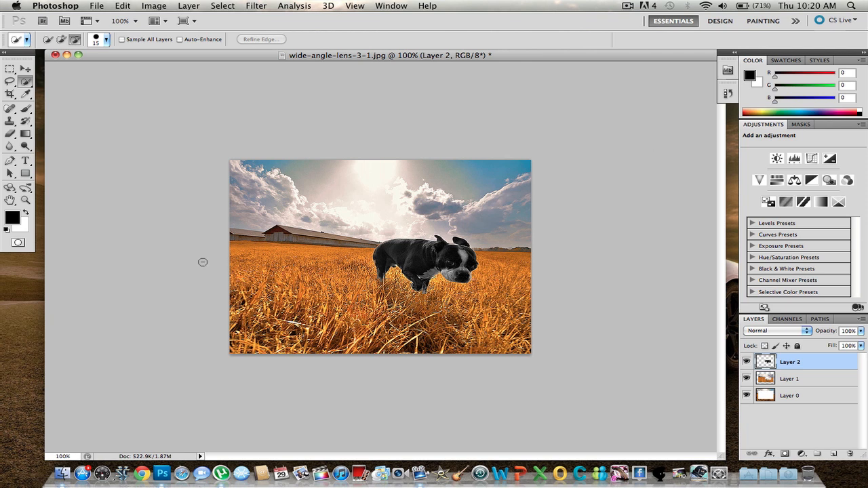
pyautogui.moveTo(200, 307)
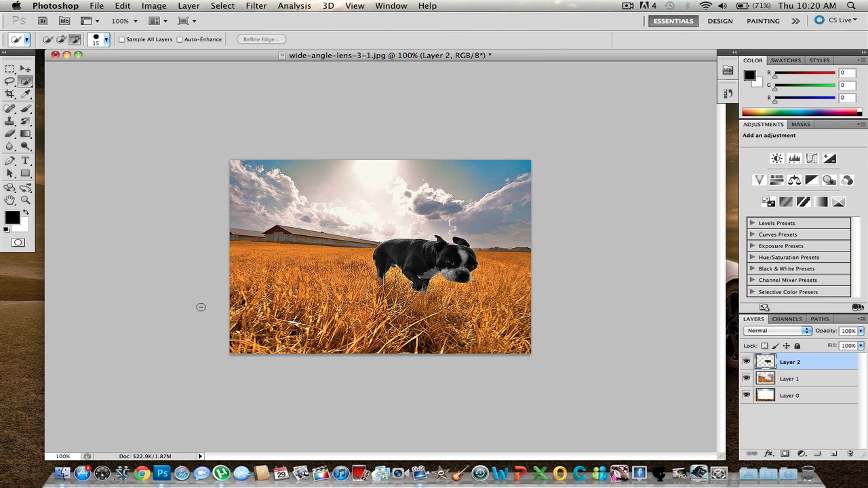
pyautogui.moveTo(193, 299)
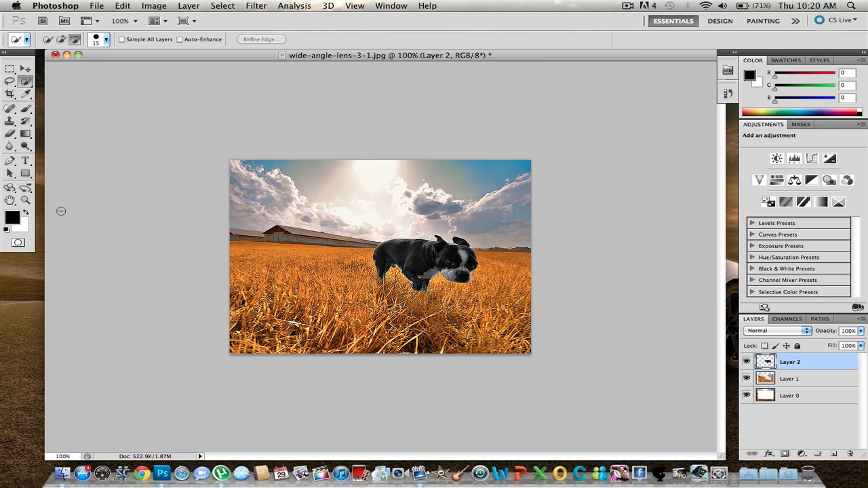
pyautogui.moveTo(188, 9)
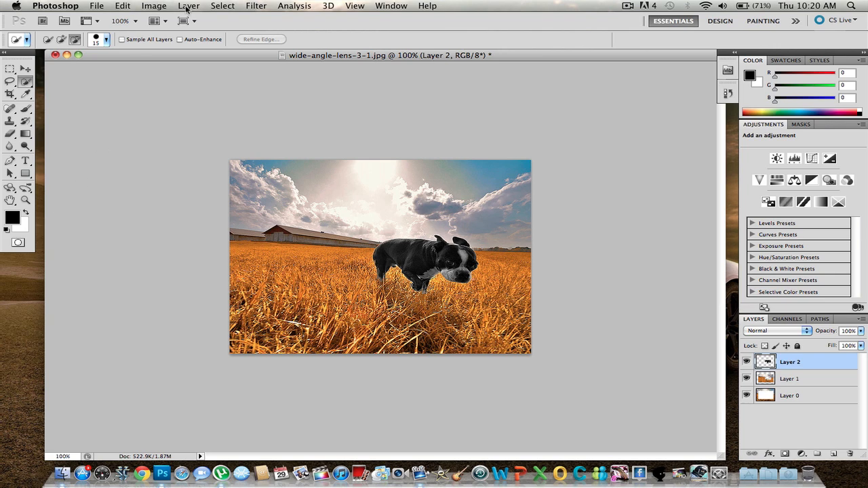
# Preview the Fibers render filter on the dog layer, cancel it, and return to the Filter menu
pyautogui.click(189, 5)
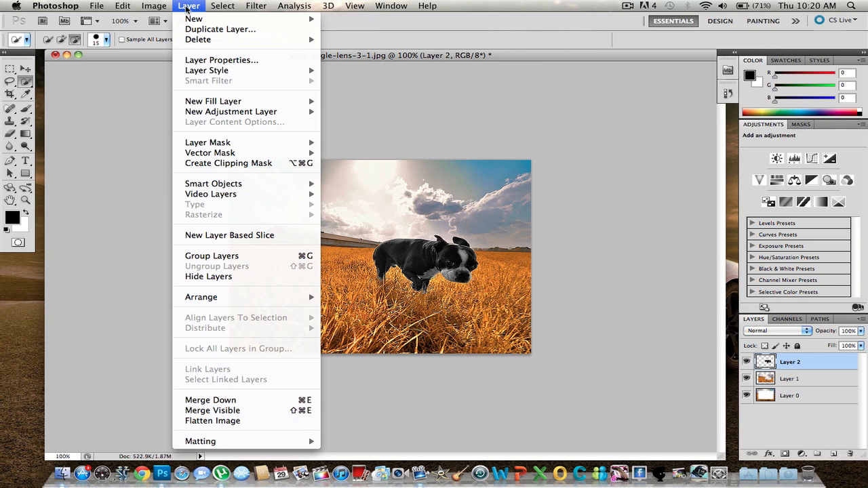
pyautogui.click(255, 5)
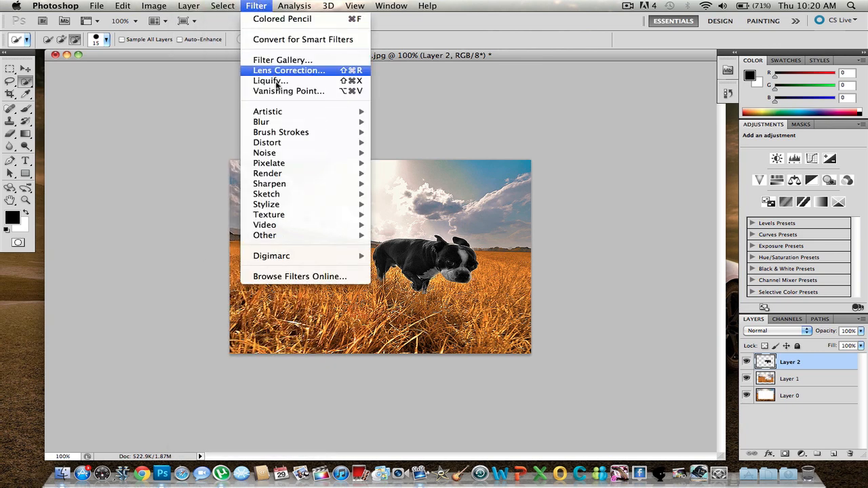
pyautogui.moveTo(268, 174)
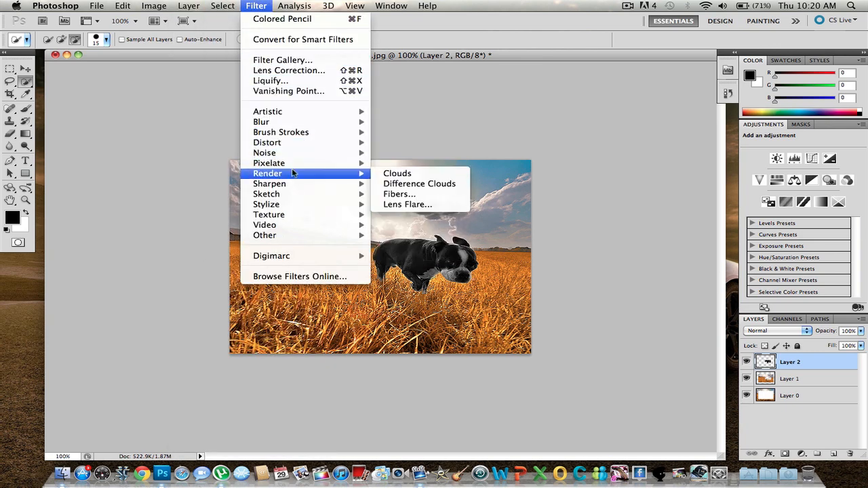
pyautogui.moveTo(414, 228)
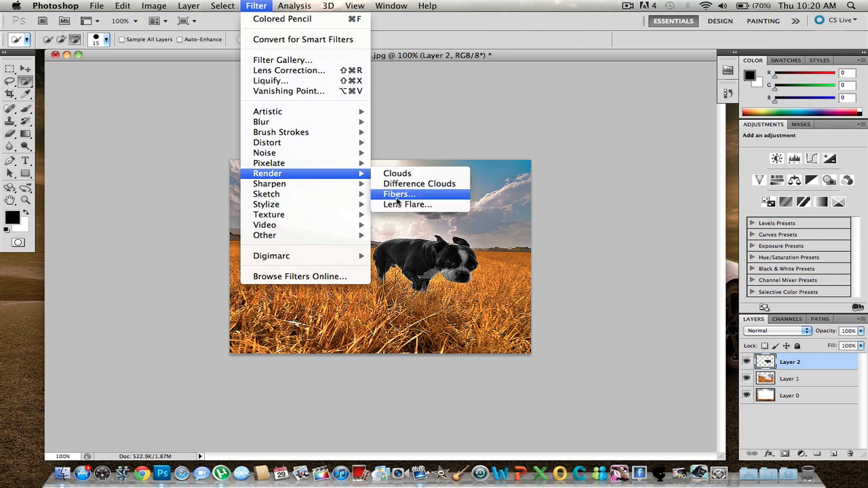
pyautogui.click(399, 194)
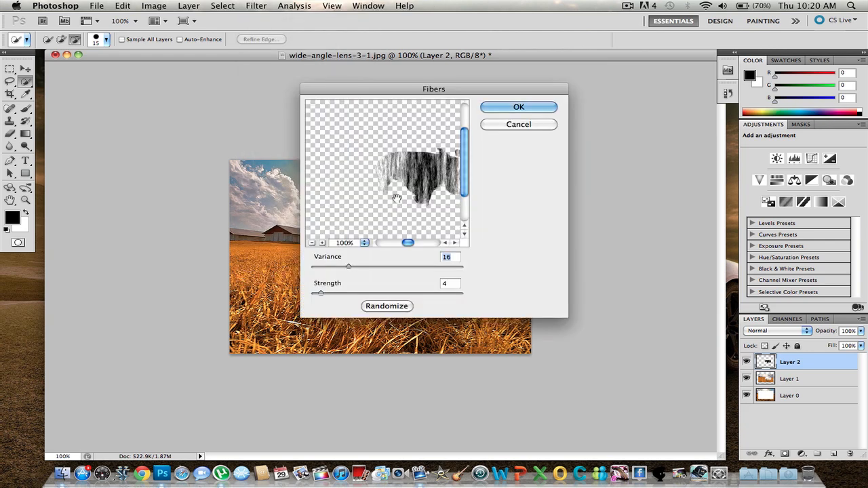
pyautogui.click(518, 106)
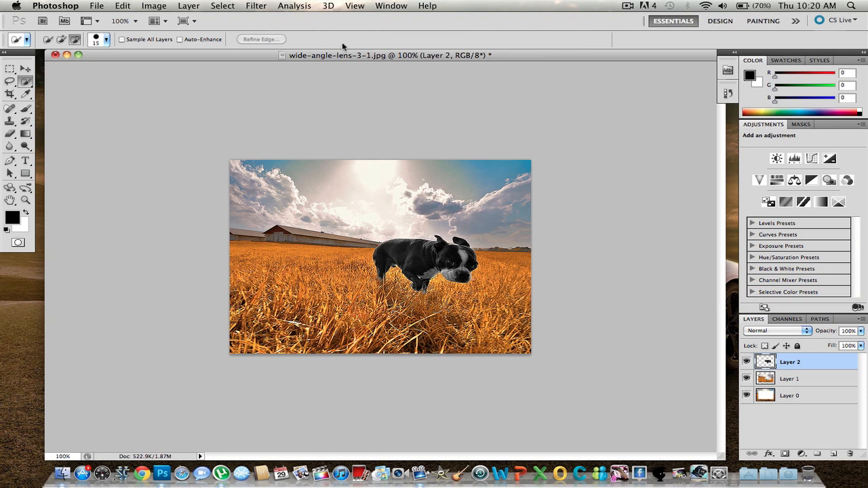
pyautogui.click(255, 6)
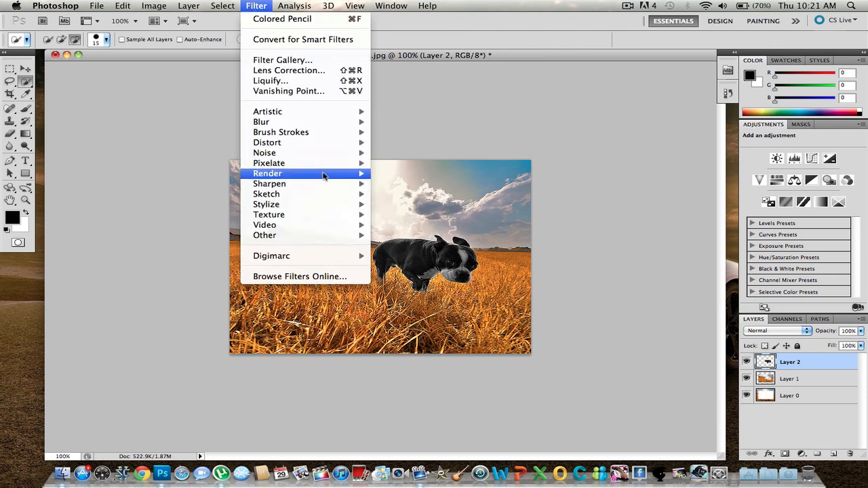
pyautogui.moveTo(267, 174)
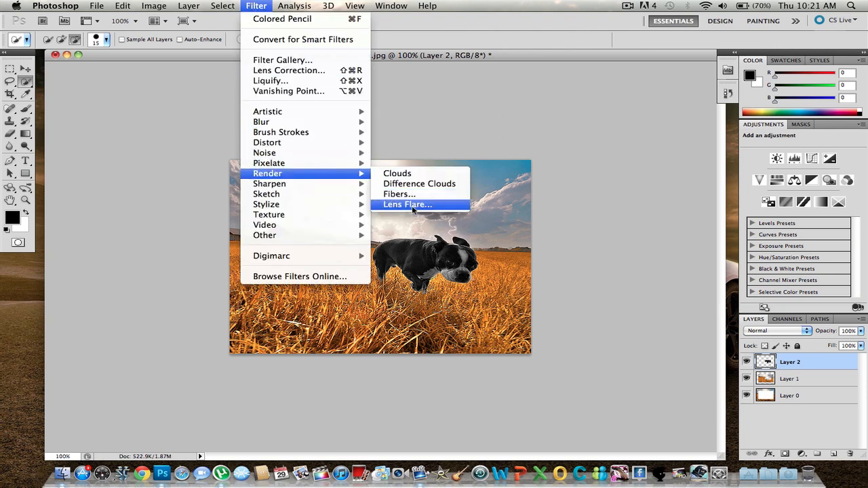
# Apply a Lens Flare at 100% brightness with 50-300mm Zoom over the dog's face
pyautogui.click(407, 204)
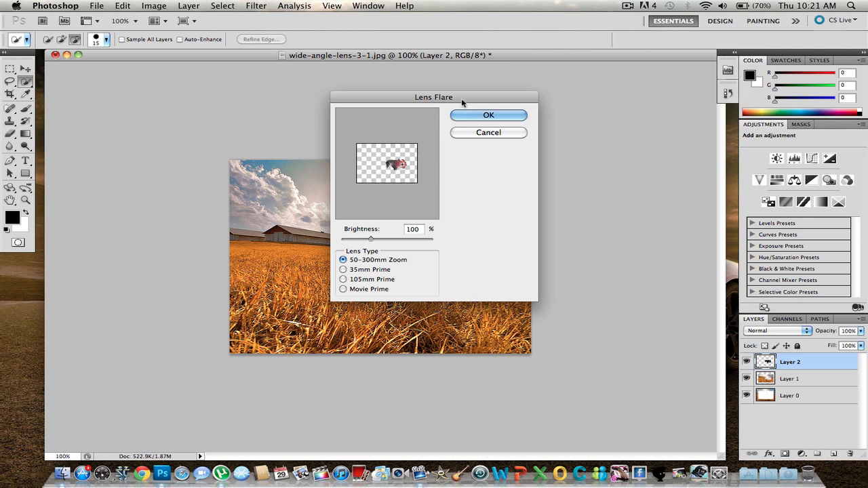
pyautogui.click(489, 114)
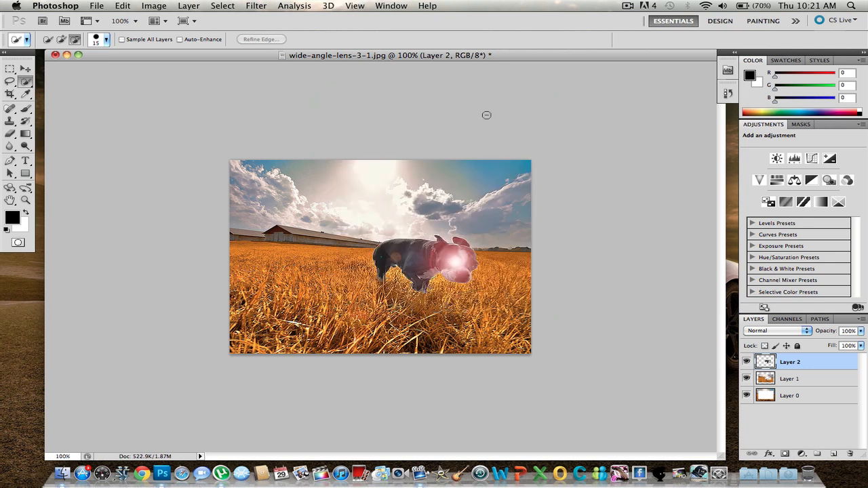